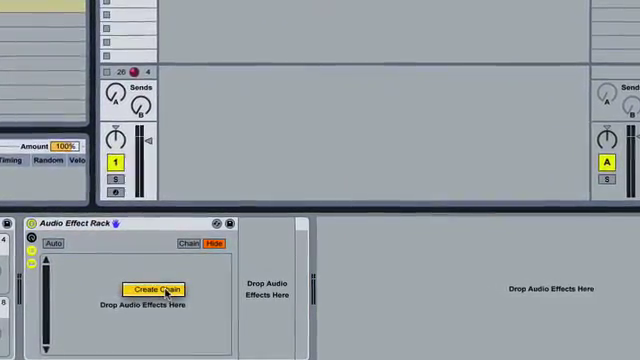
Step: Create the rack's first chain, to be named Dry
{"action": "left_click", "coordinate": [152, 288]}
{"action": "type", "text": "Dry"}
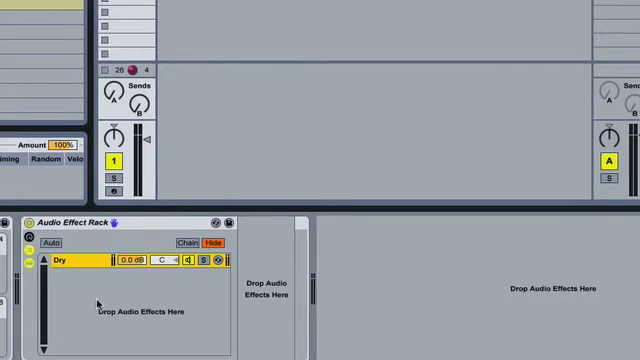
{"action": "mouse_move", "coordinate": [250, 264]}
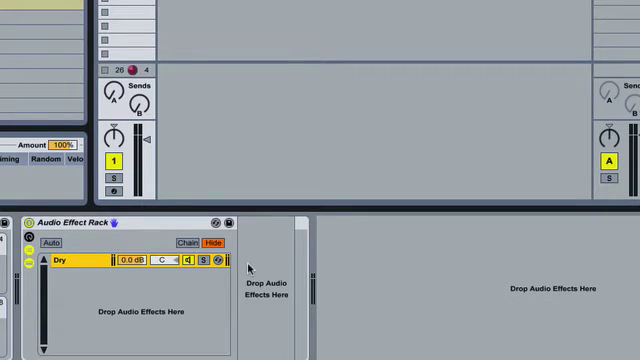
{"action": "mouse_move", "coordinate": [250, 268]}
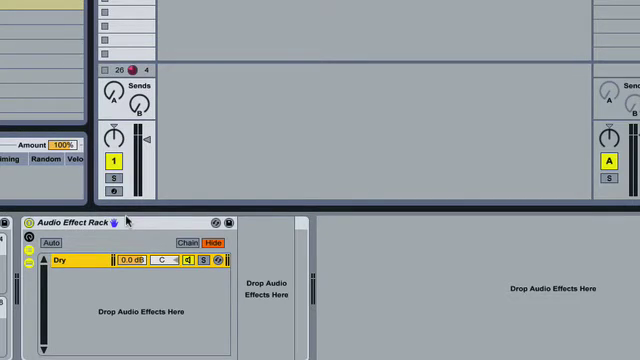
{"action": "mouse_move", "coordinate": [130, 244]}
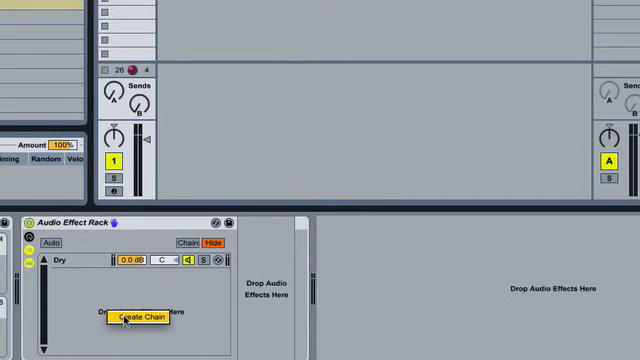
Step: Create a second chain below Dry for the reverb
{"action": "left_click", "coordinate": [140, 316]}
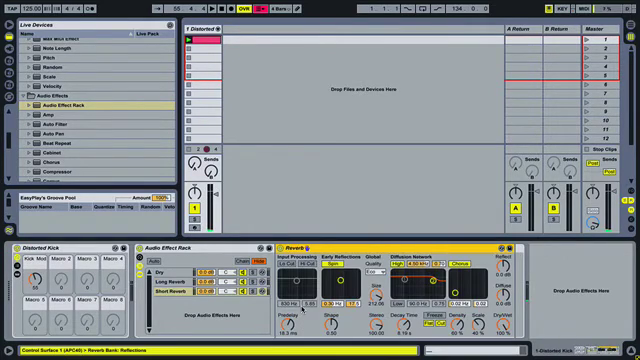
{"action": "mouse_move", "coordinate": [396, 190]}
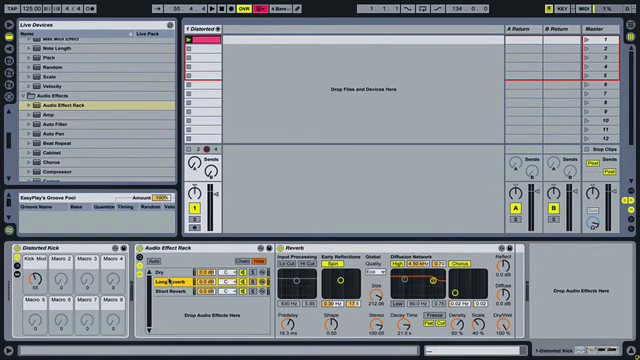
{"action": "mouse_move", "coordinate": [252, 200]}
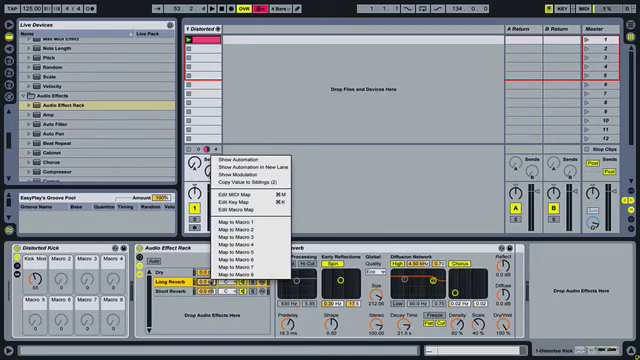
{"action": "mouse_move", "coordinate": [240, 264]}
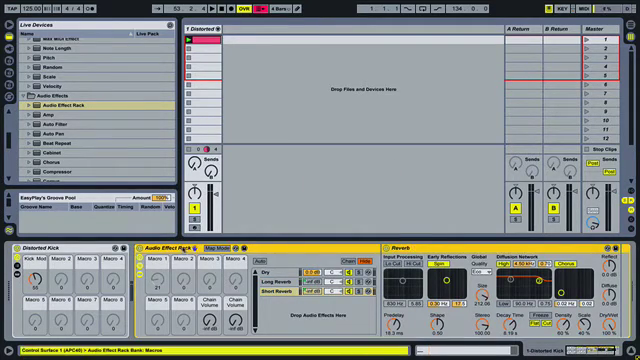
{"action": "mouse_move", "coordinate": [256, 158]}
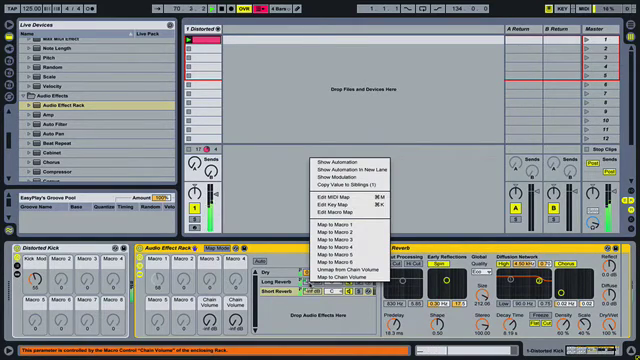
Step: Map the chain's volume to a rack macro and select the Long Reverb chain
{"action": "left_click", "coordinate": [332, 212]}
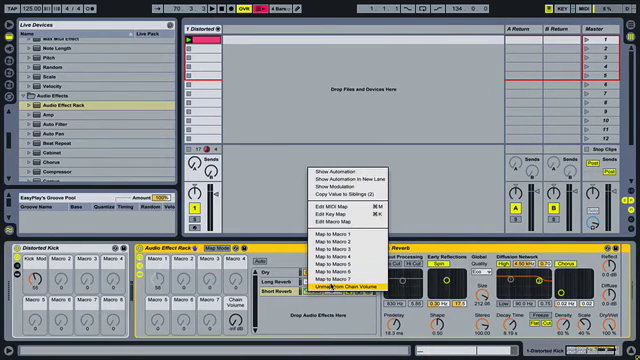
{"action": "left_click", "coordinate": [314, 284]}
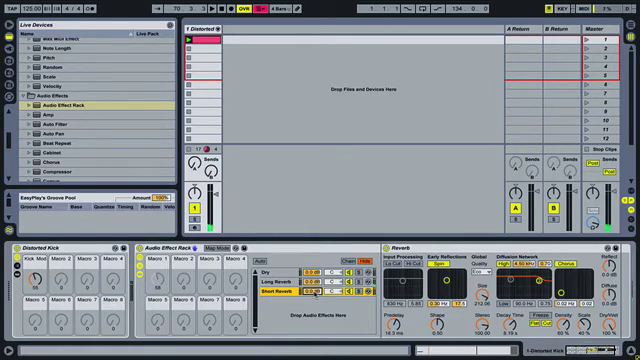
{"action": "left_click", "coordinate": [276, 284]}
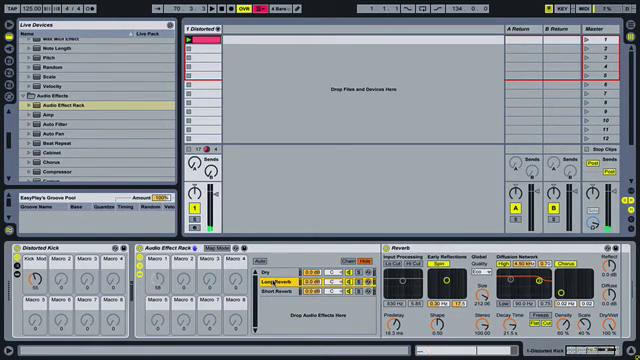